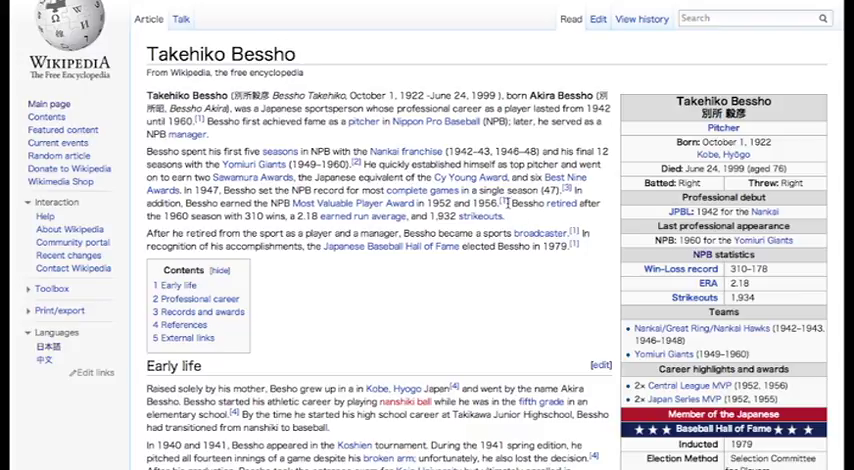
scroll("down", 3)
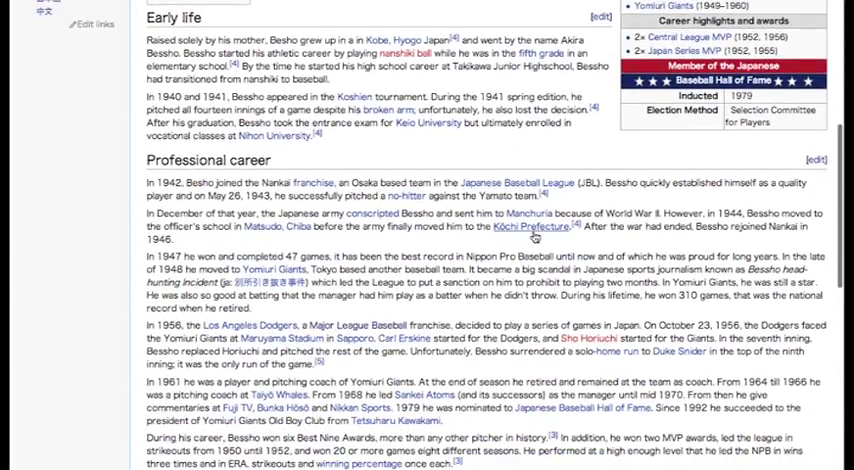
scroll("down", 3)
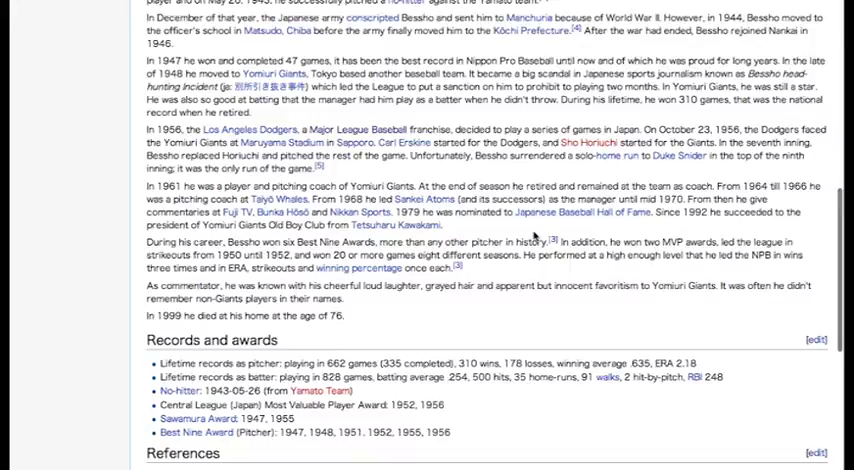
scroll("down", 3)
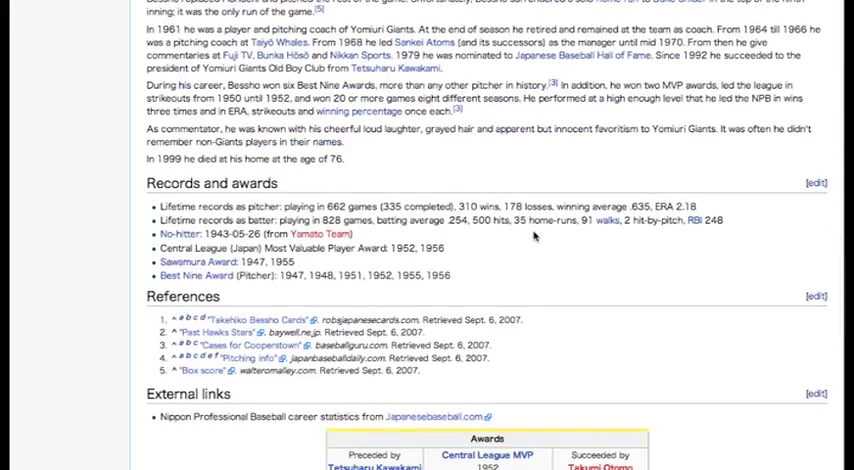
scroll("down", 3)
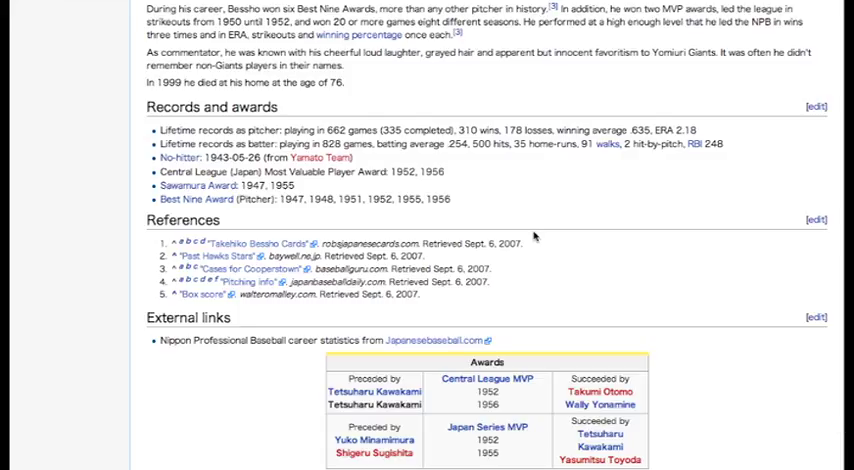
scroll("up", 3)
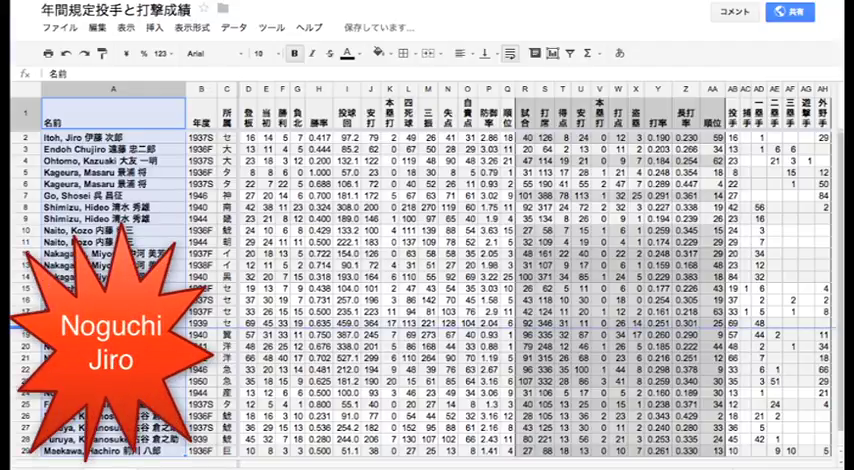
left_click(112, 348)
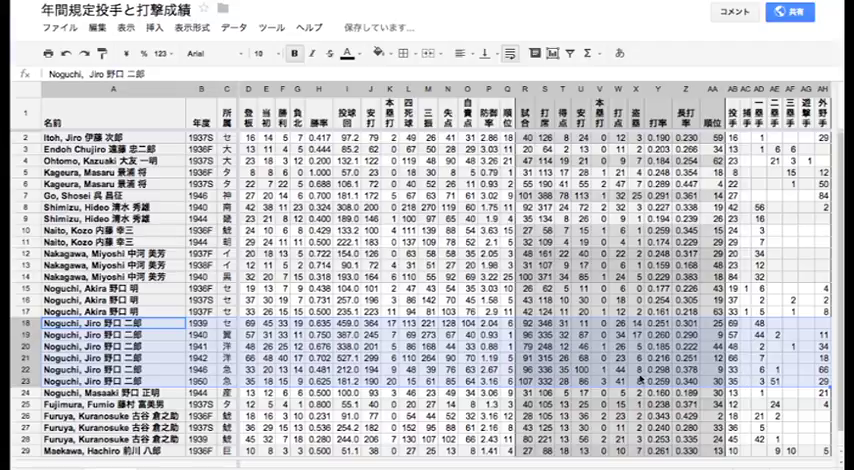
left_click(348, 370)
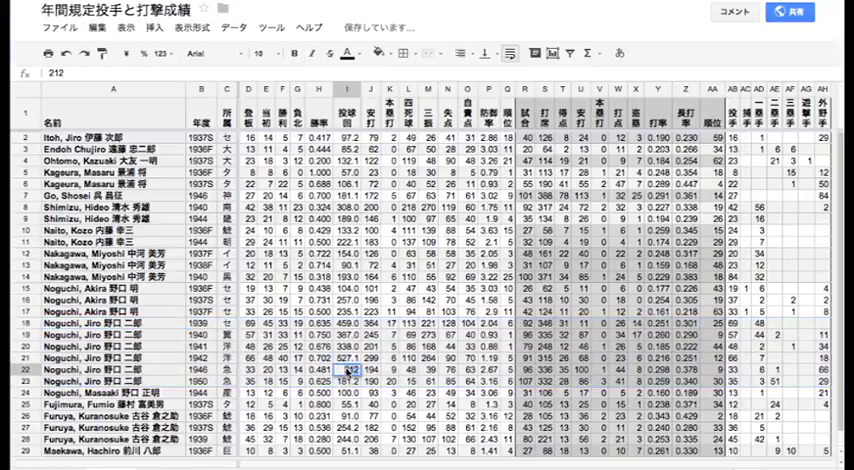